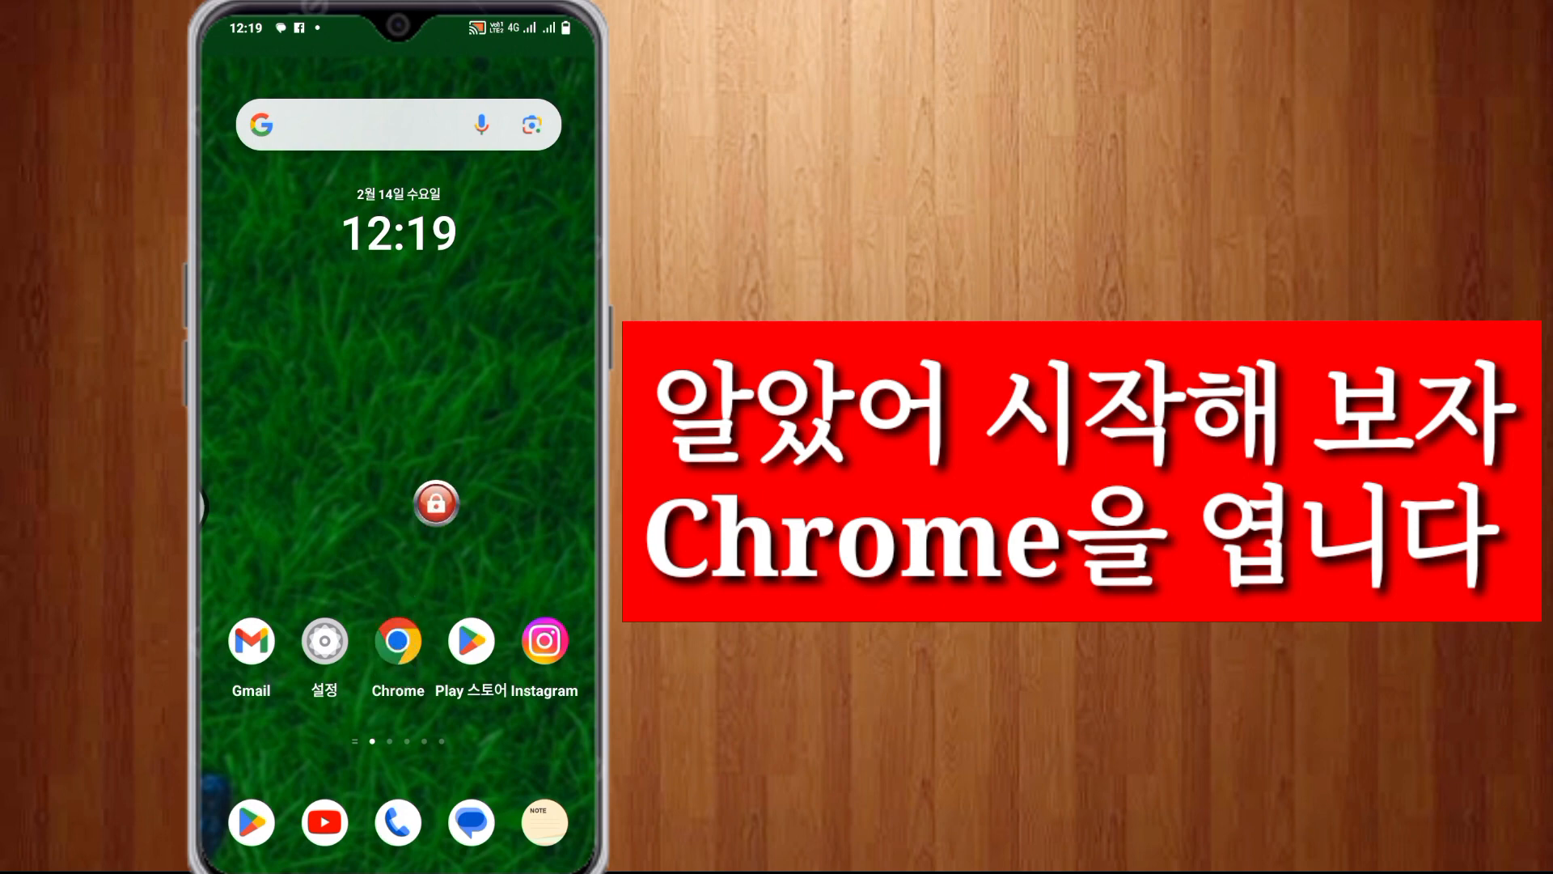
Launch Chrome and reach its Settings list scrolled to the 사이트 설정 entry
click(398, 640)
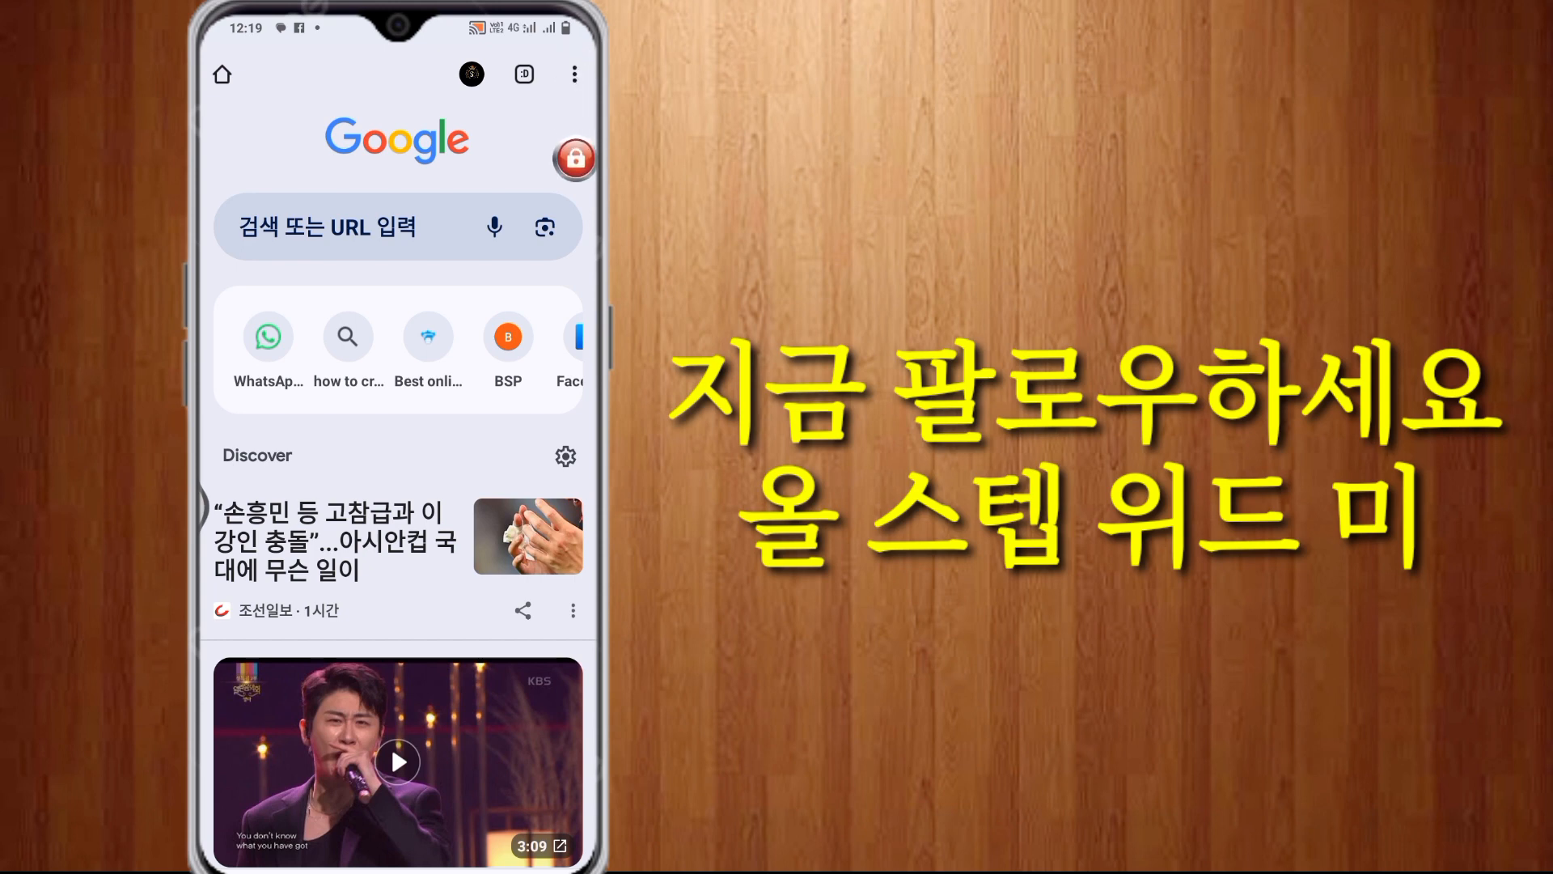
click(573, 74)
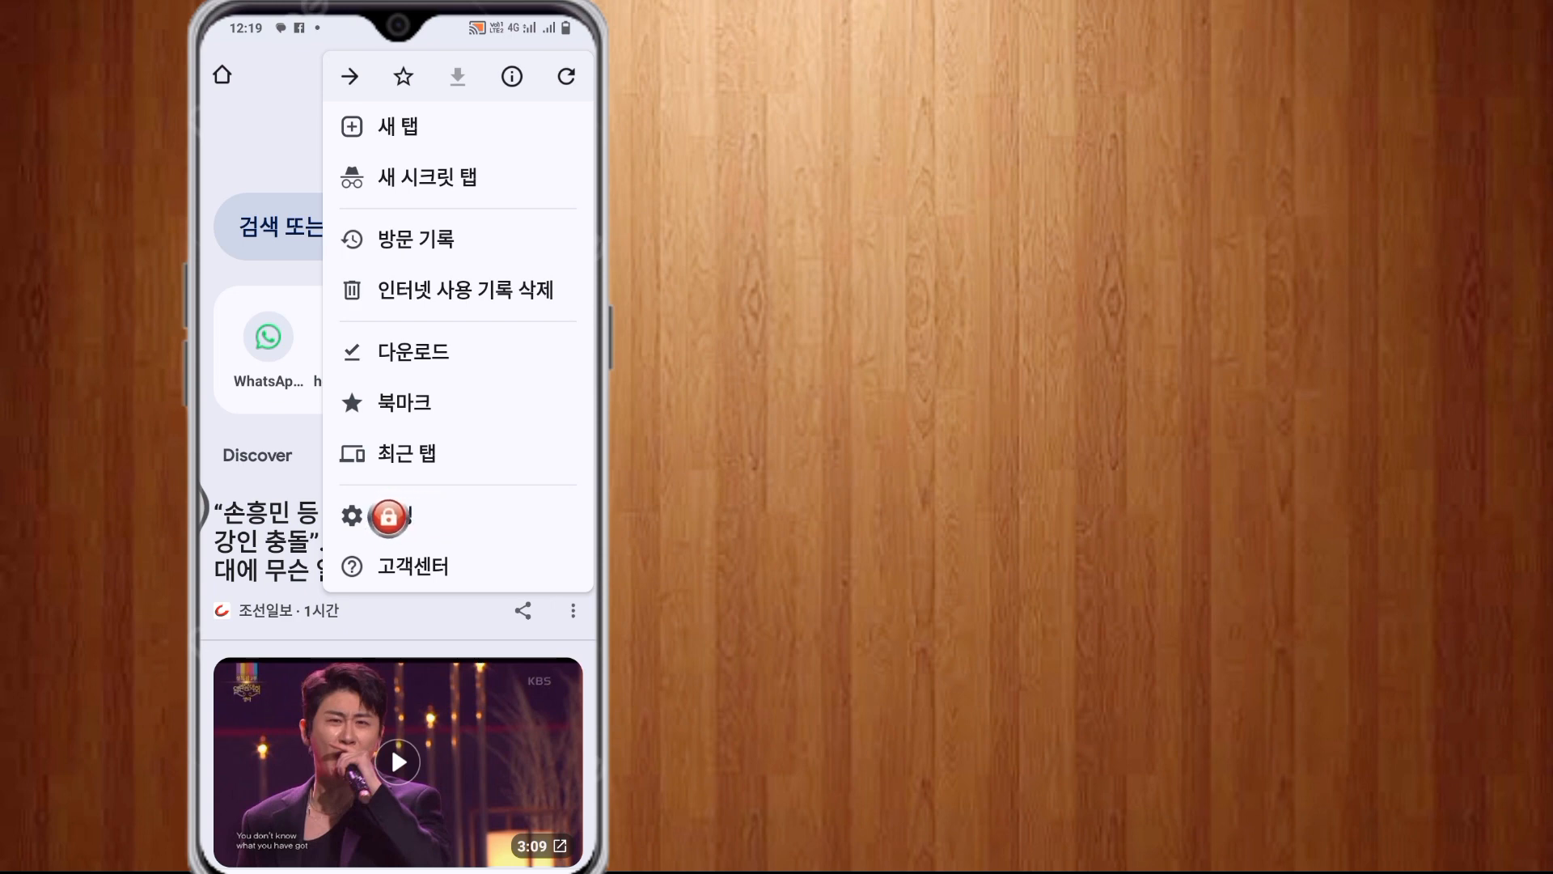
click(351, 515)
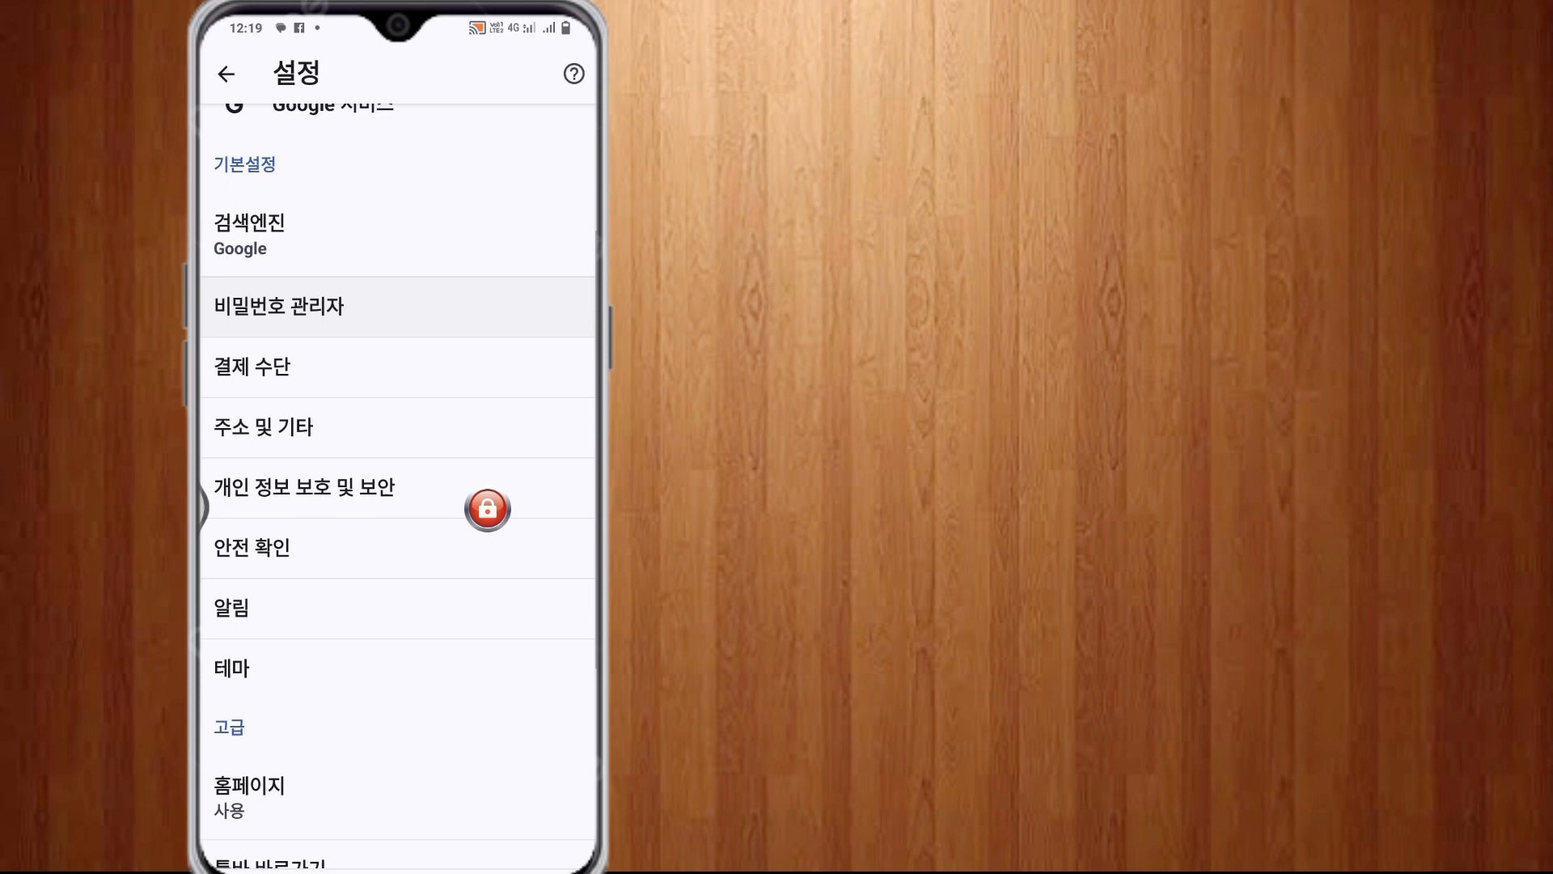
scroll(down, 3)
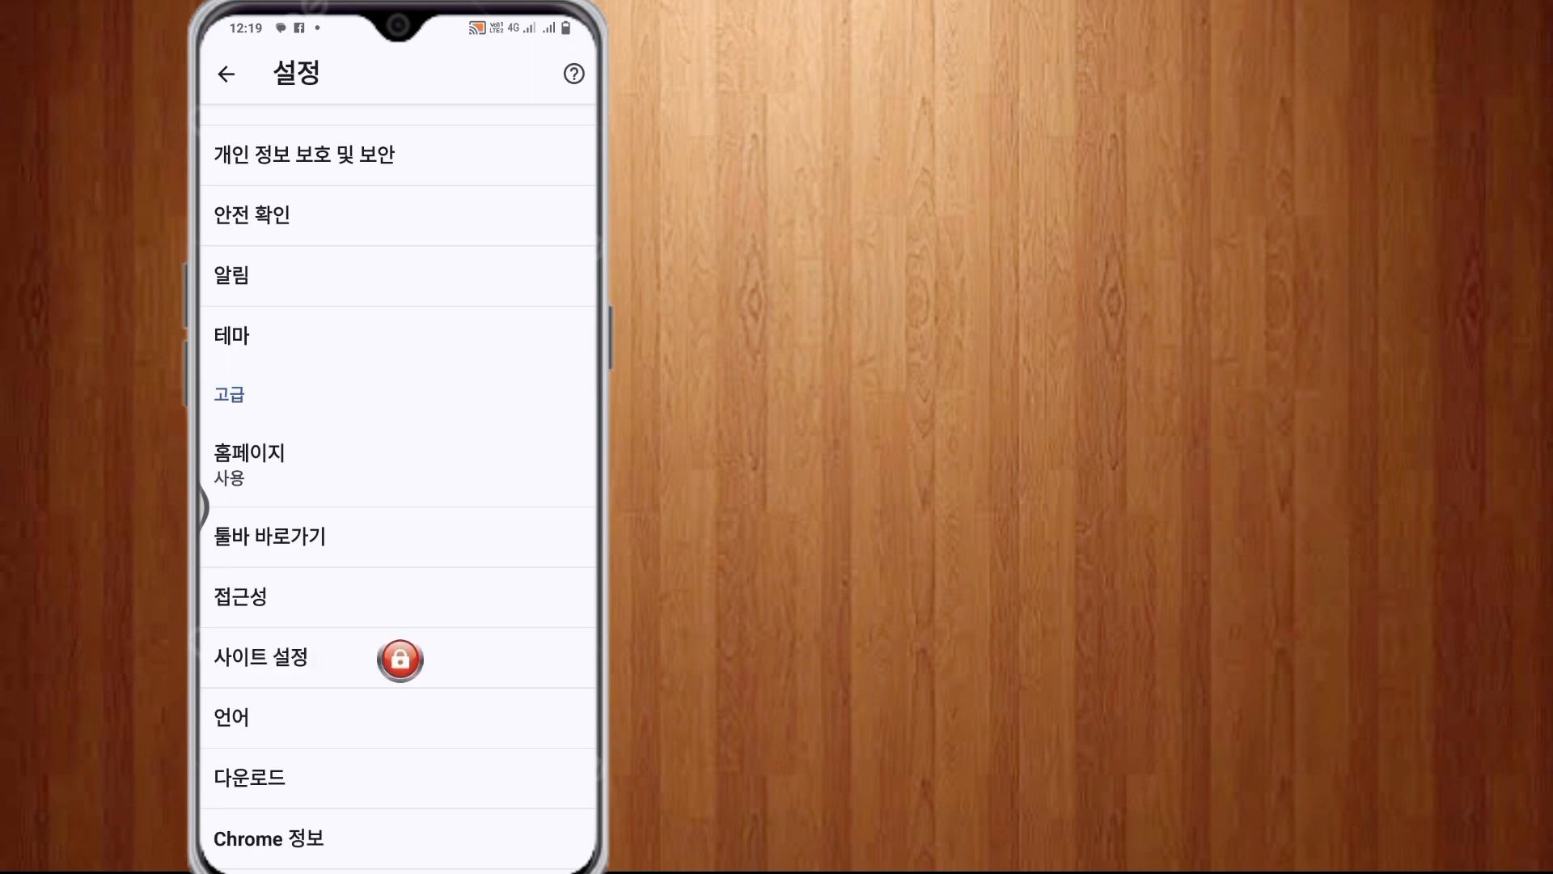
Switch the 방해가 되는 광고 (intrusive ads) toggle off in site settings
click(259, 657)
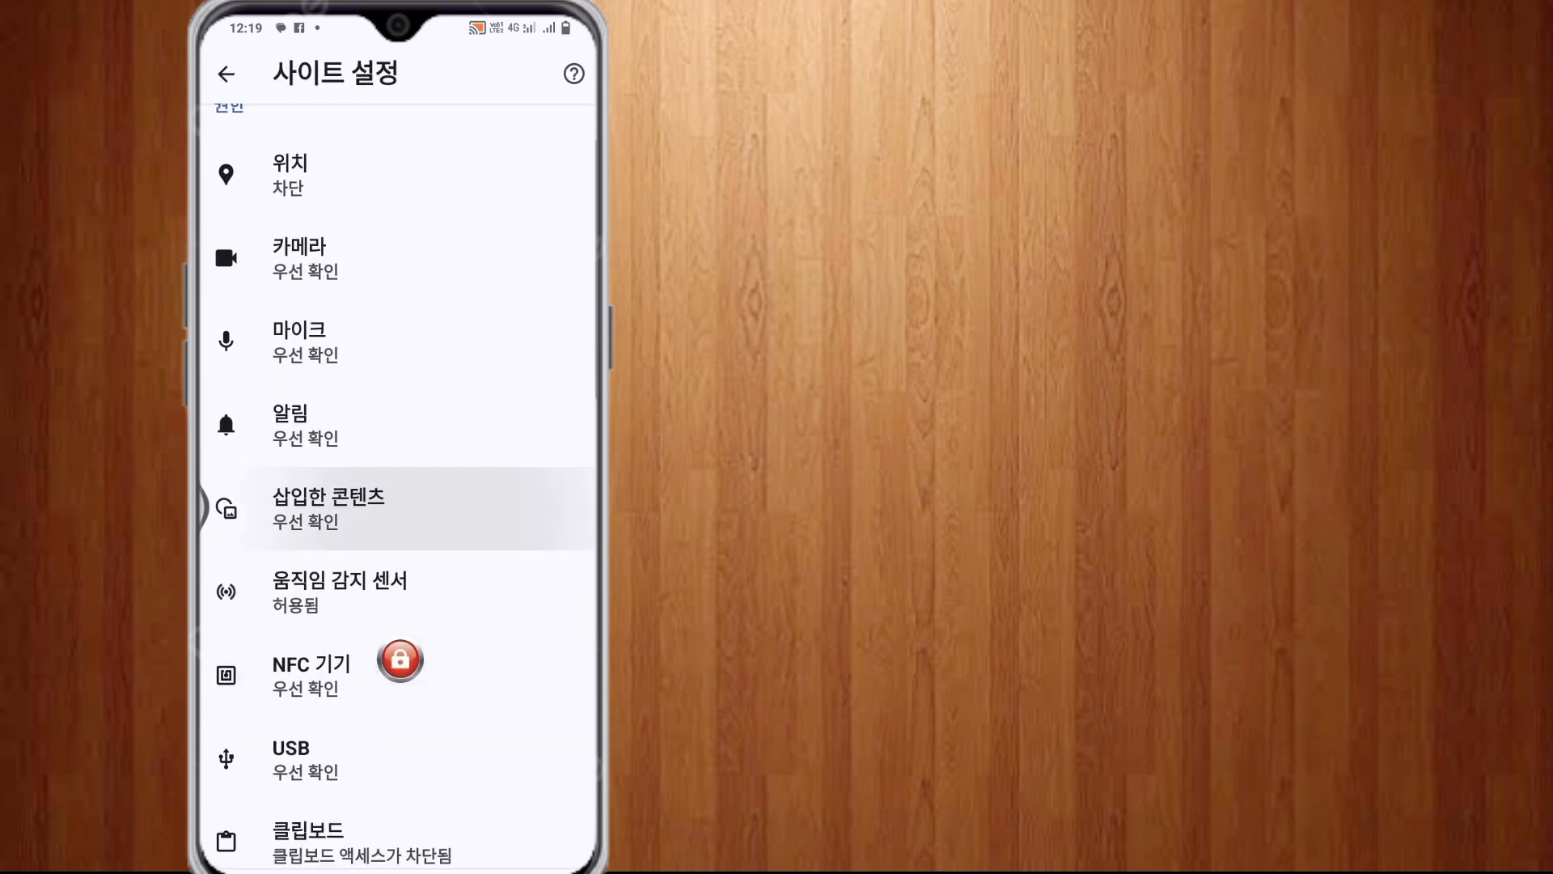
scroll(down, 3)
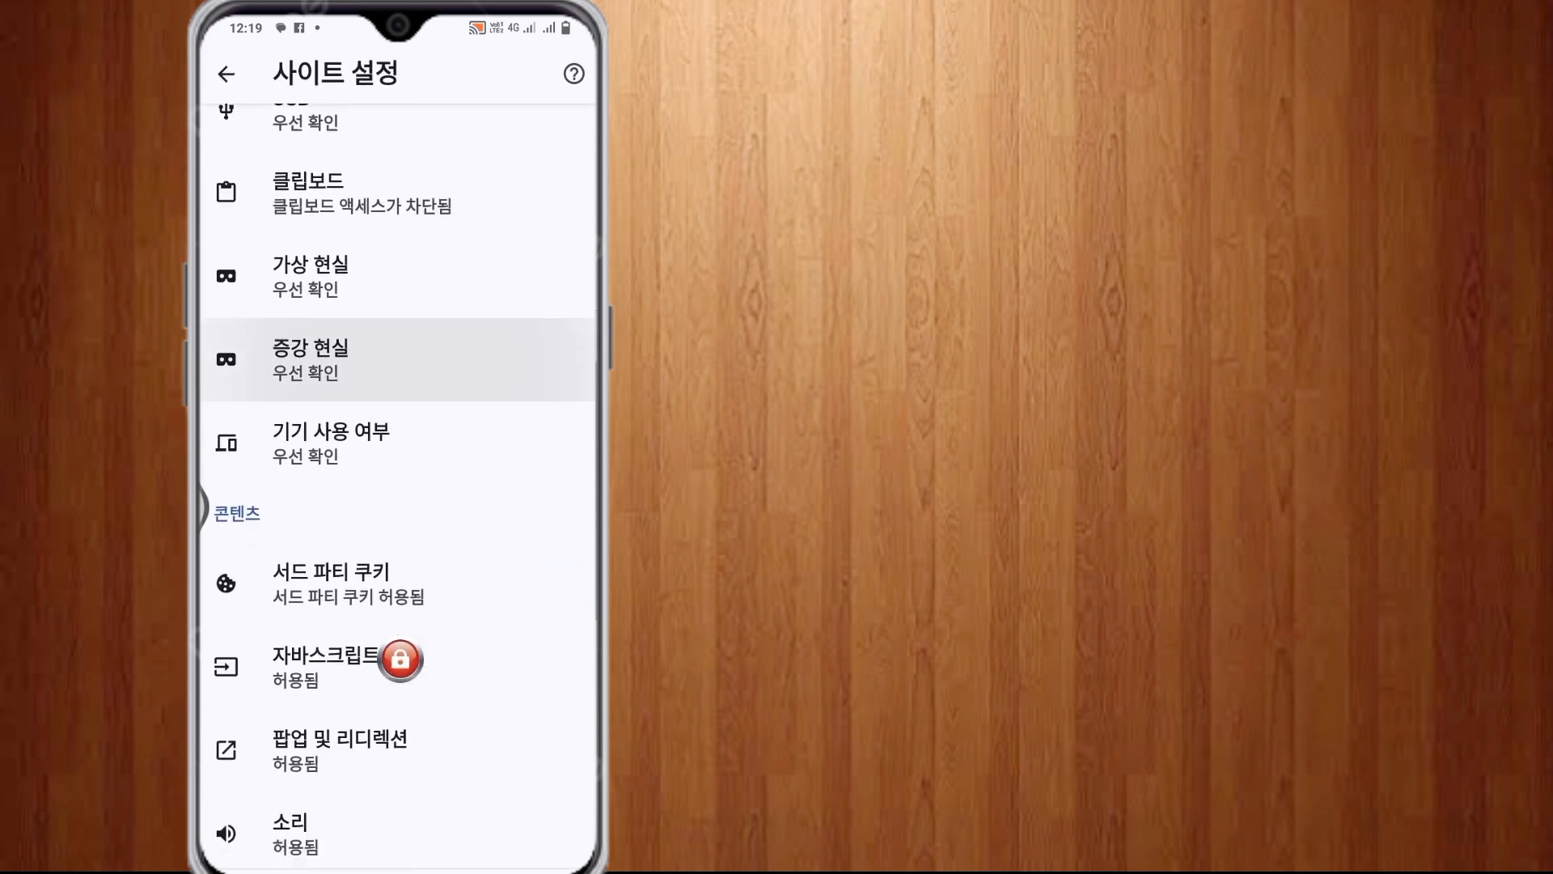
scroll(down, 3)
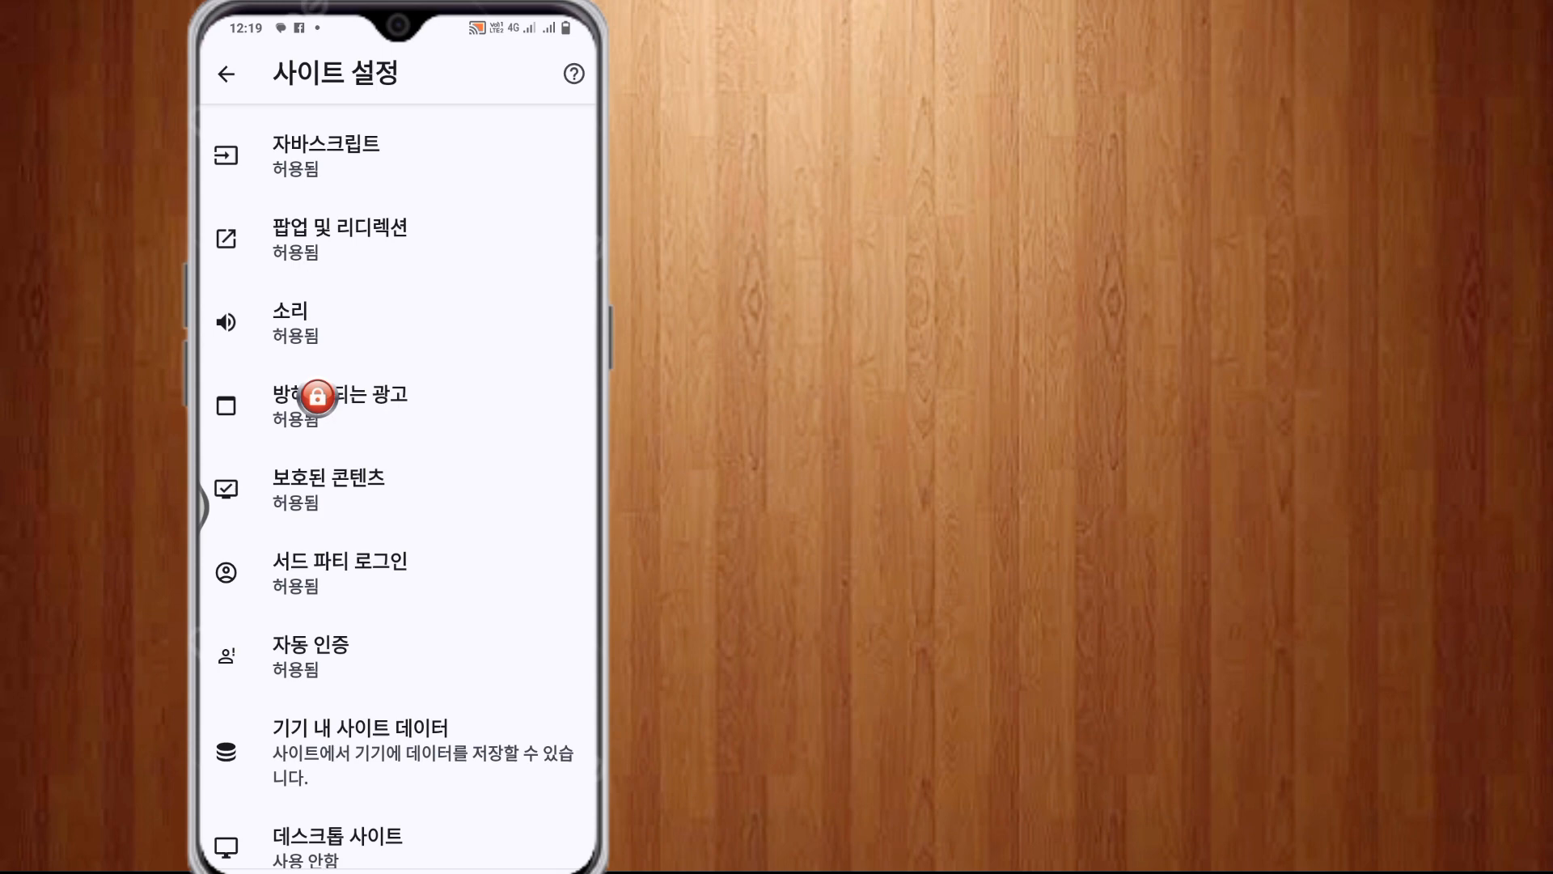
click(340, 404)
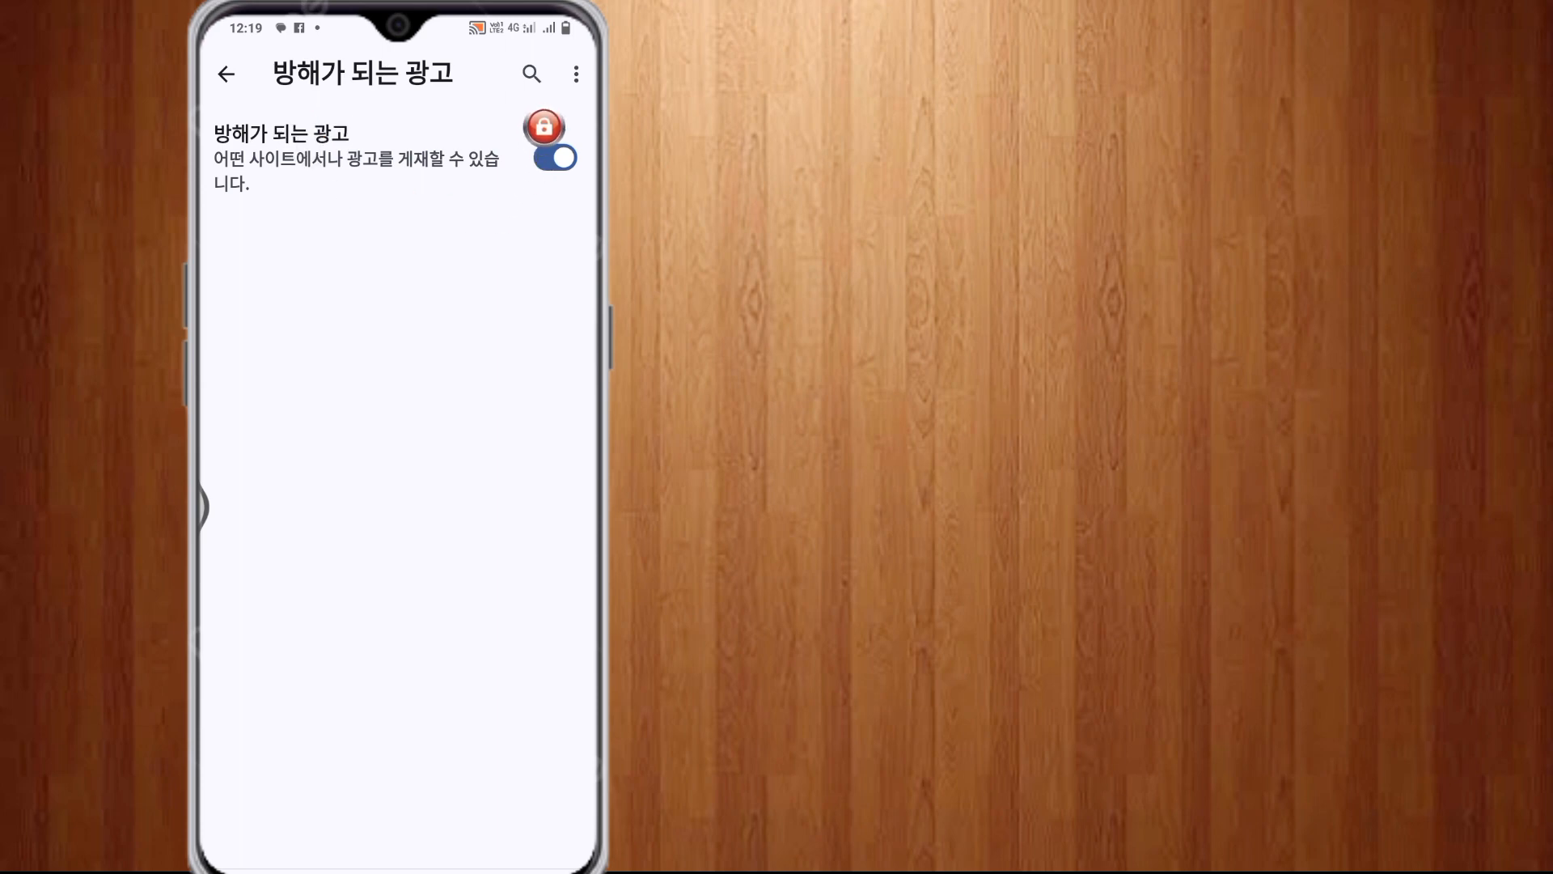
click(553, 157)
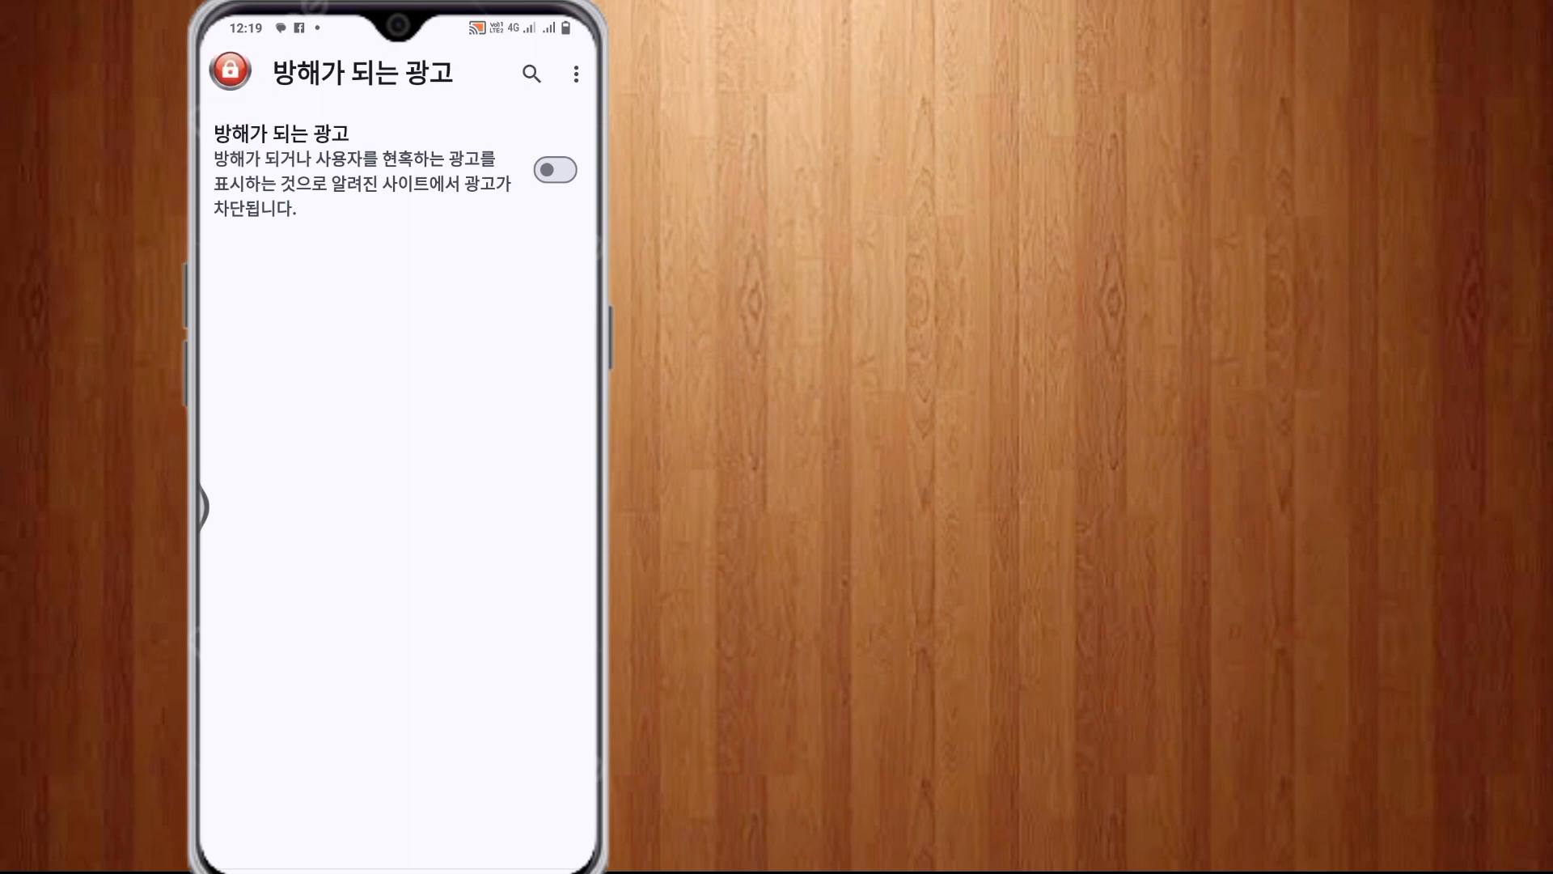
Block site 알림 (notifications) and go back to the main Settings list
click(227, 72)
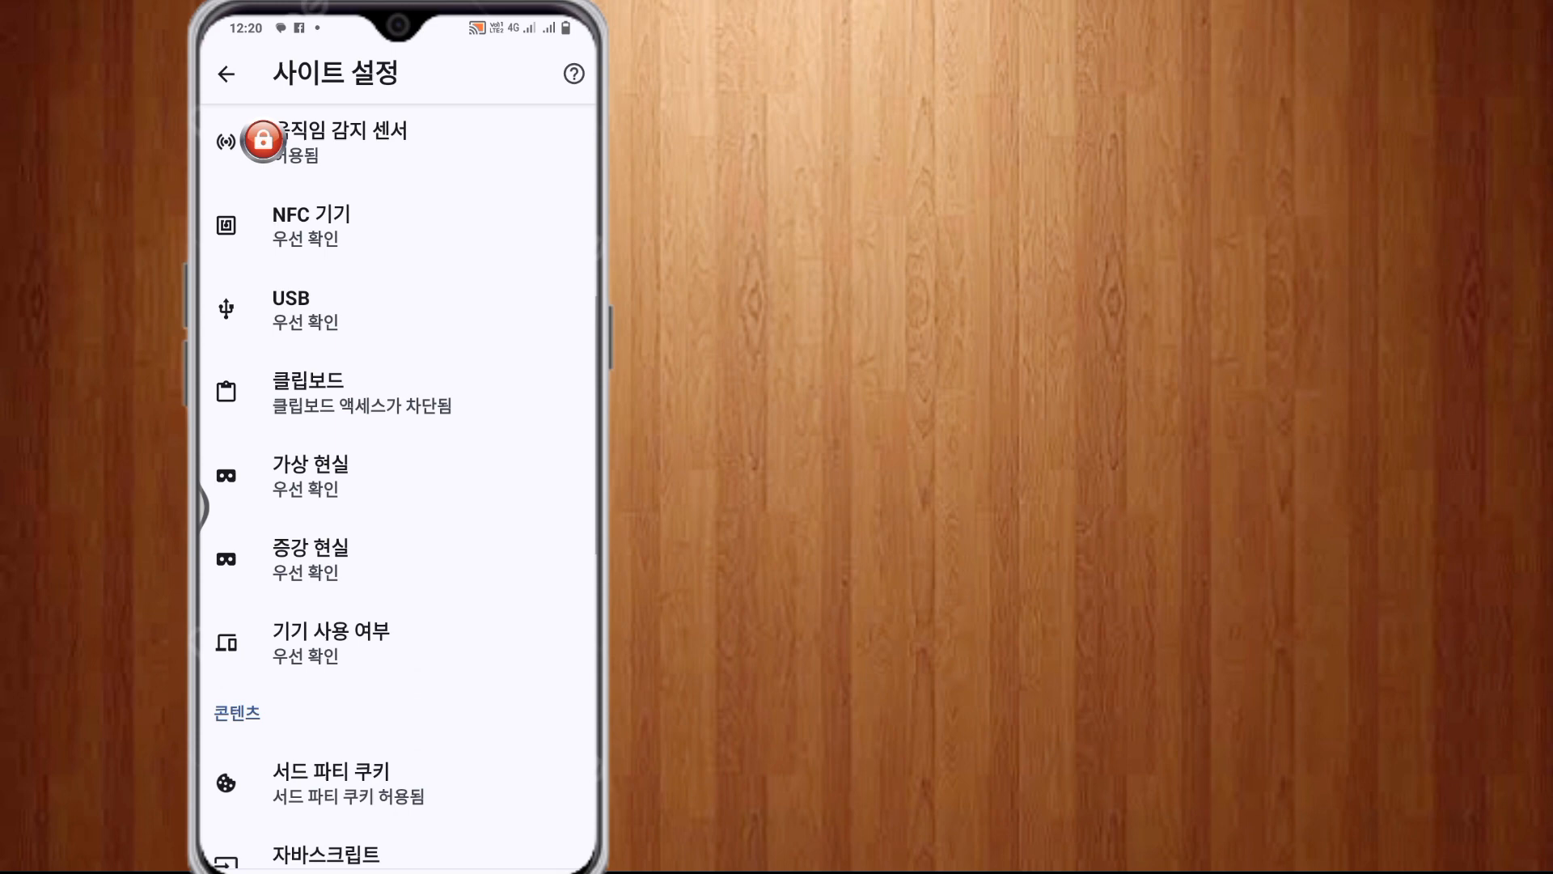
scroll(down, 3)
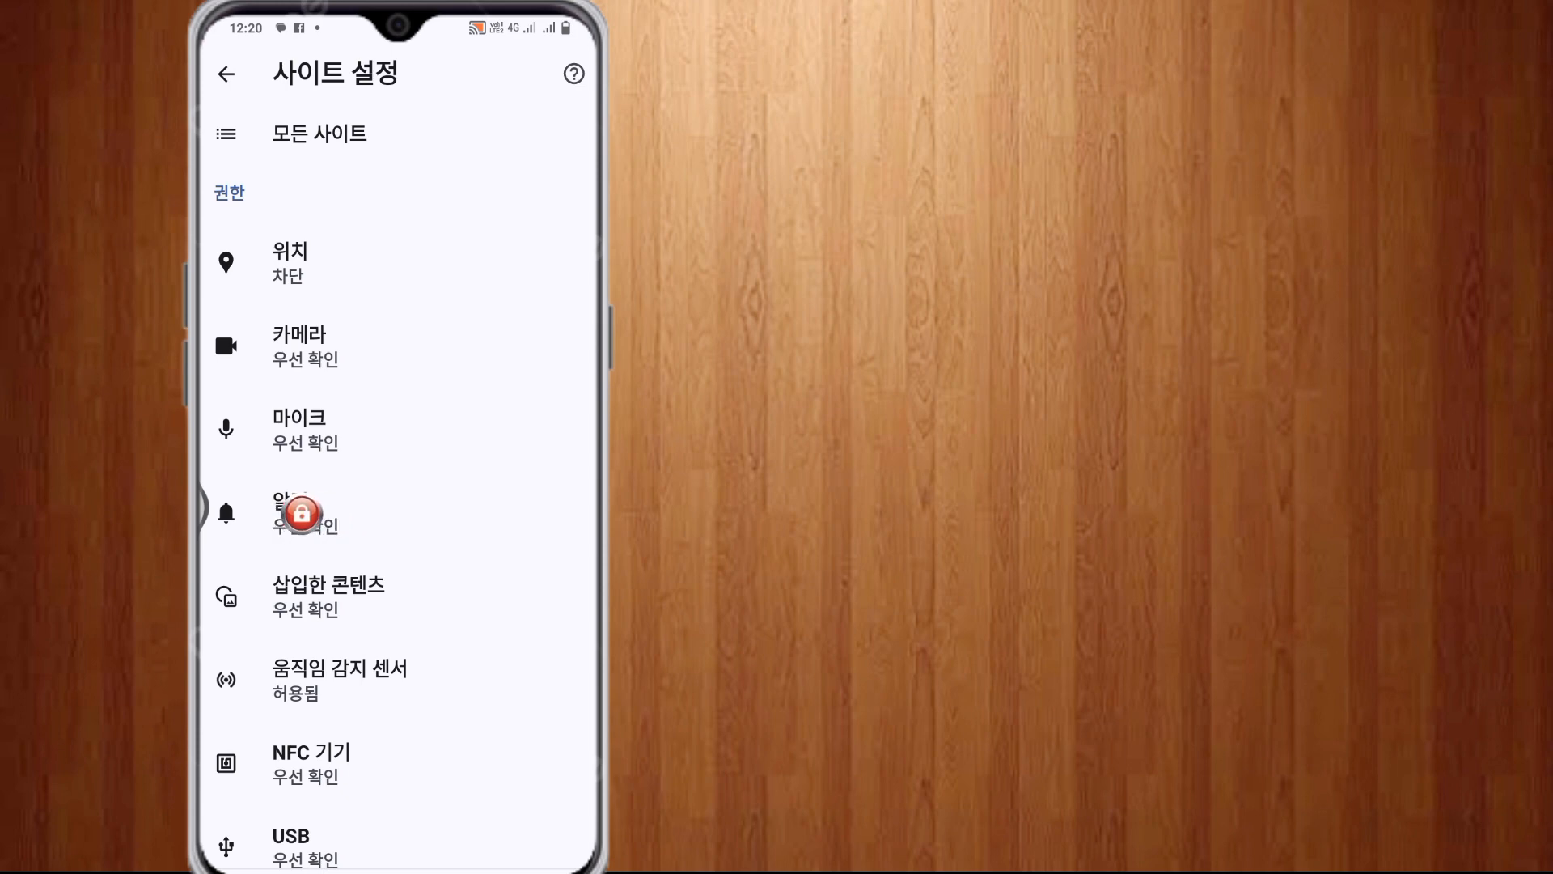
click(298, 512)
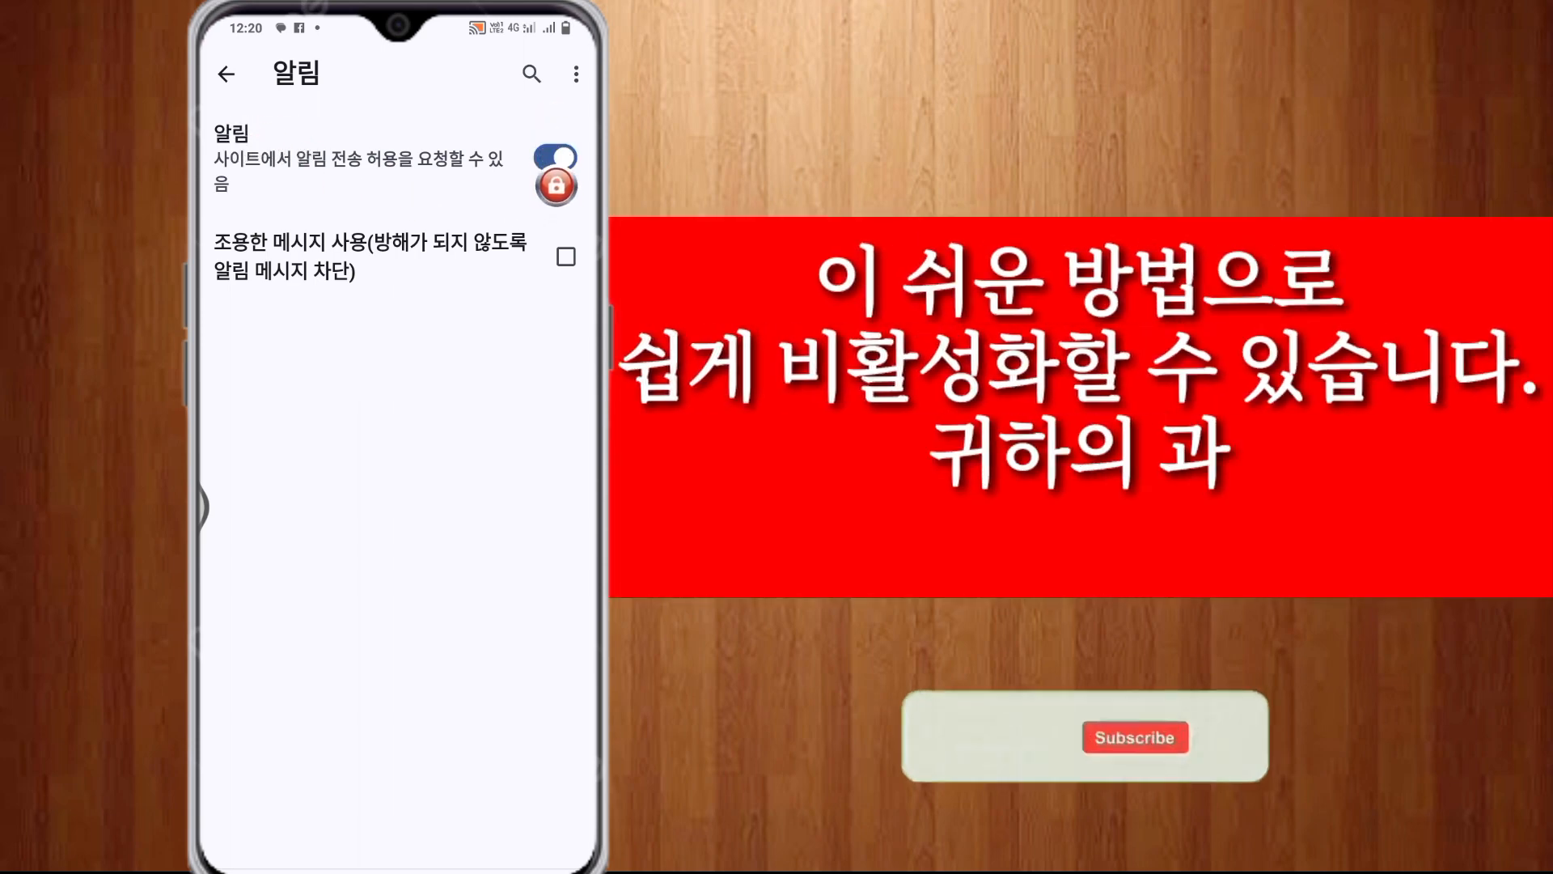
click(553, 156)
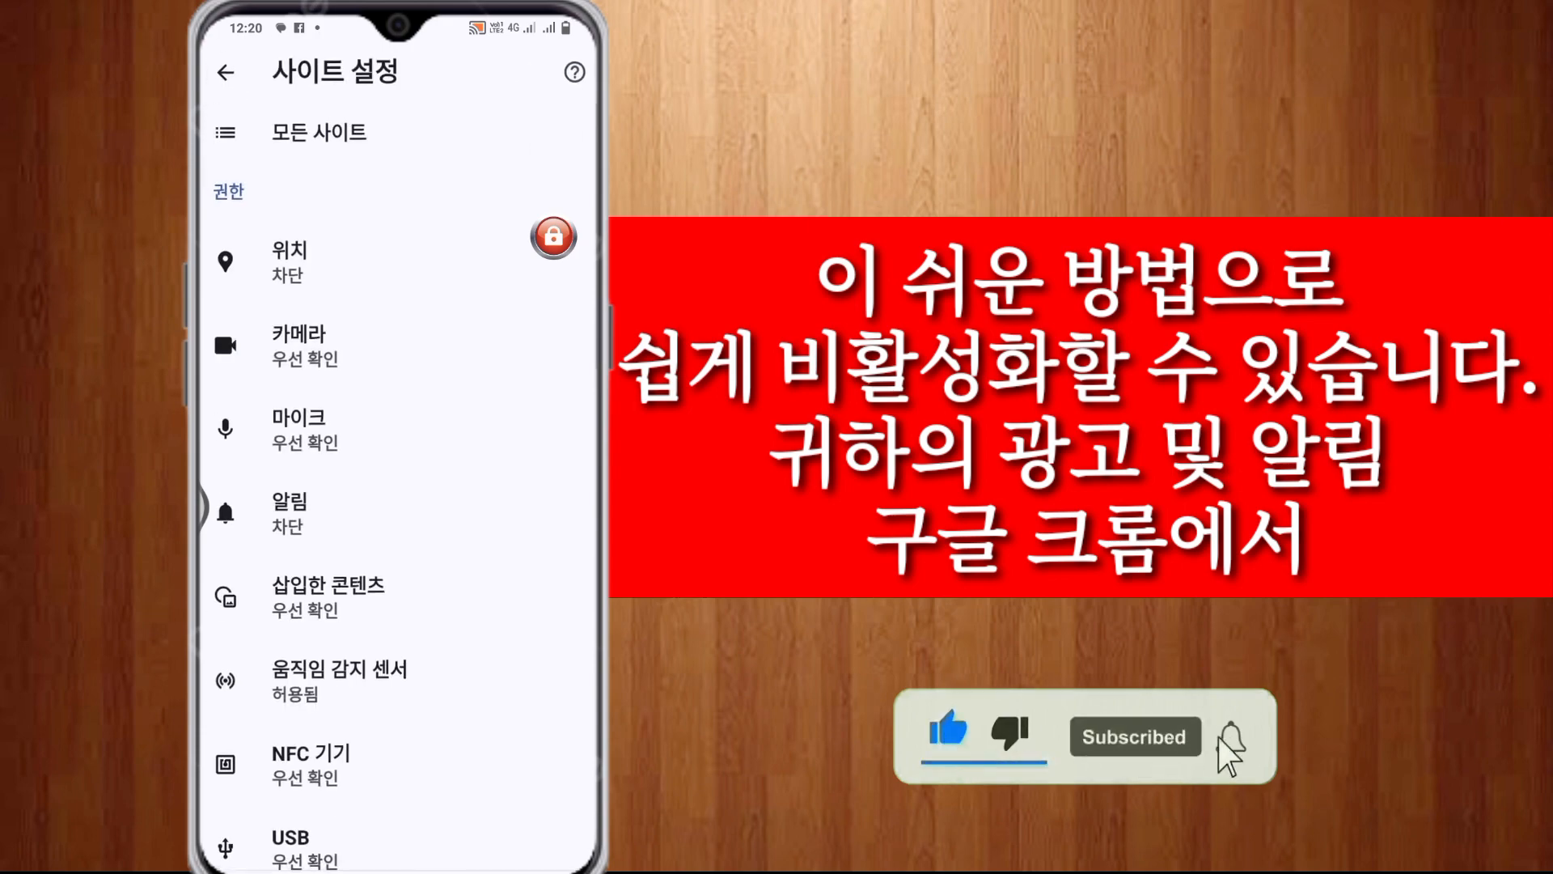
click(226, 73)
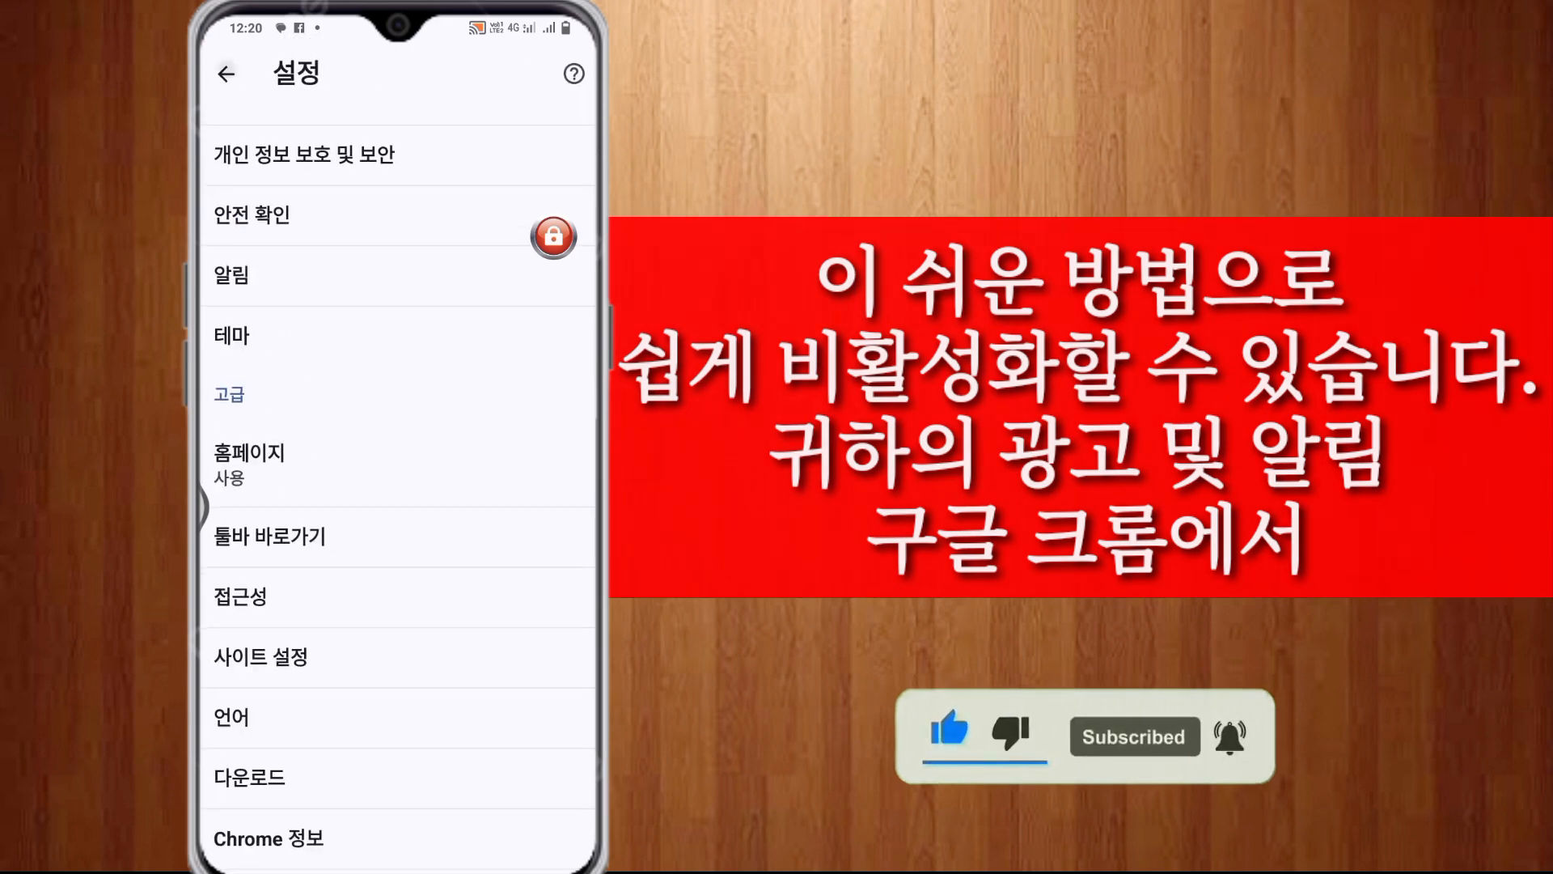